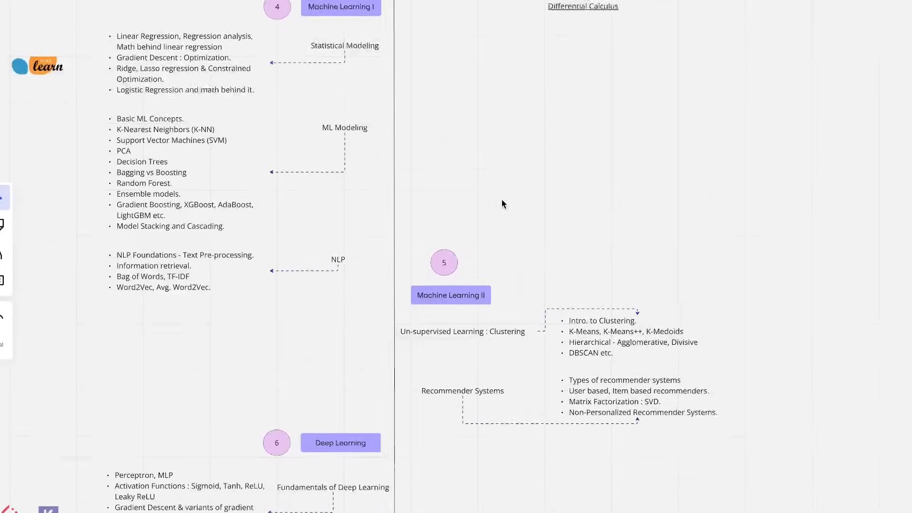
# Scroll through modules 1 and 2, marking the Python module with temporary ink.
pyautogui.scroll(-3)
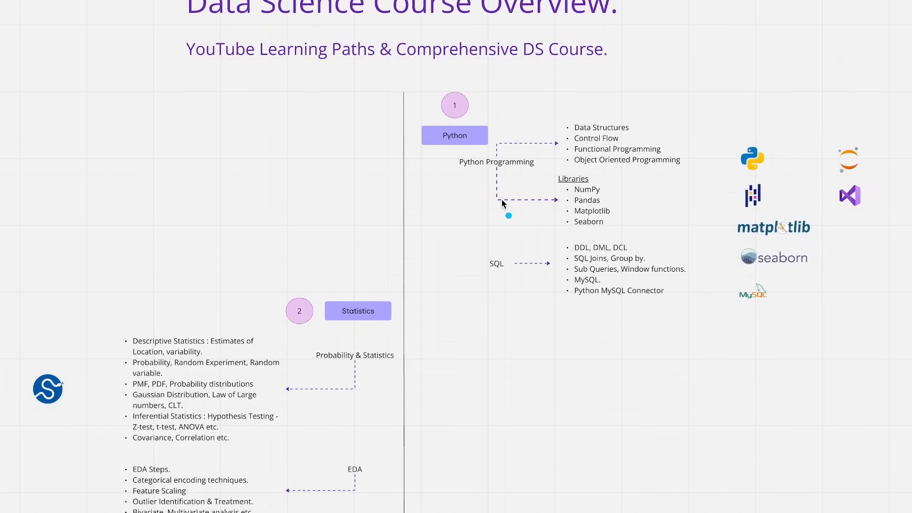
pyautogui.moveTo(289, 158); pyautogui.dragTo(448, 202)
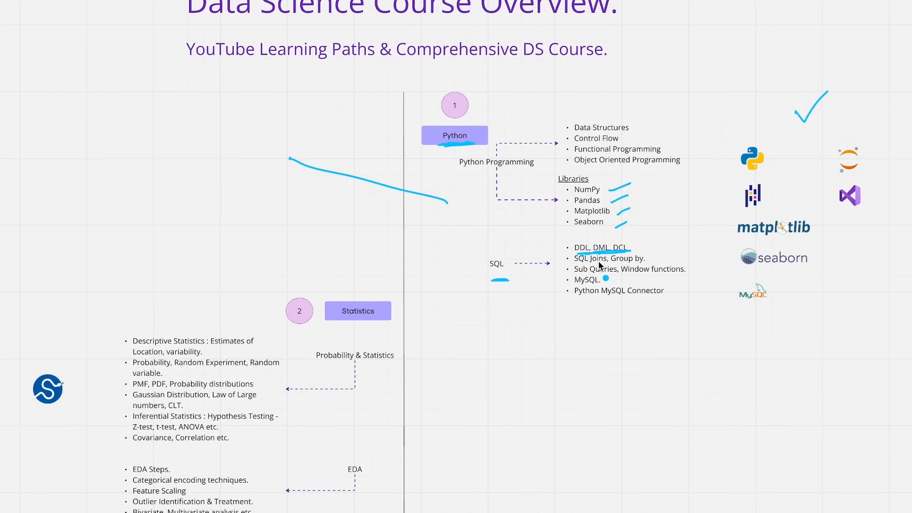
pyautogui.scroll(-3)
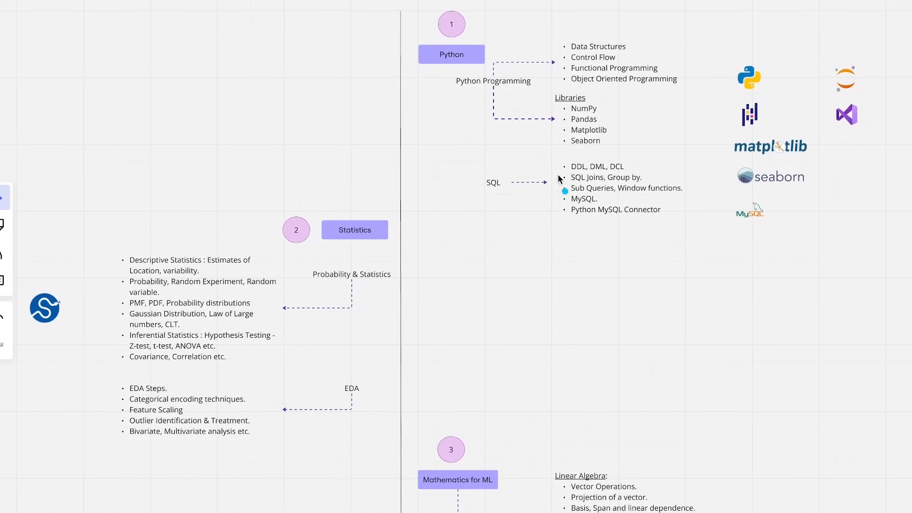
# Underline the Statistics module heading with the laser pen.
pyautogui.moveTo(424, 9); pyautogui.dragTo(457, 207)
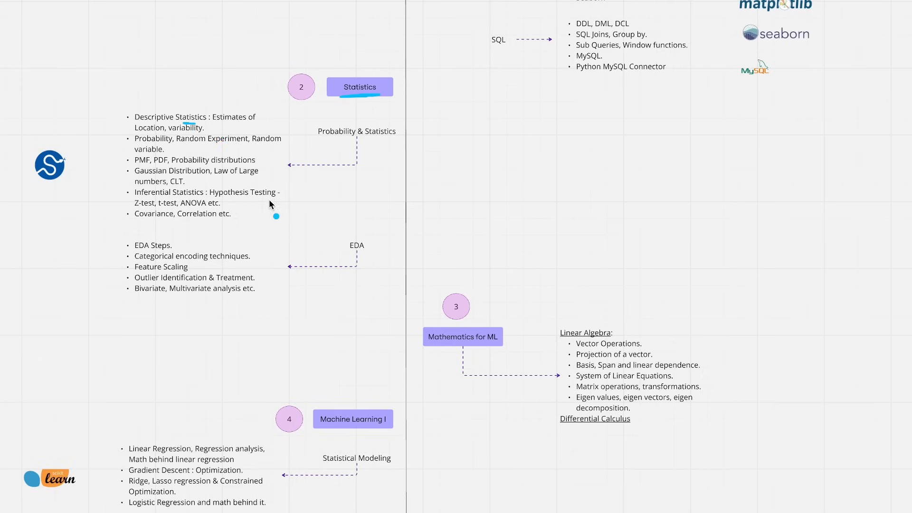
pyautogui.moveTo(215, 161)
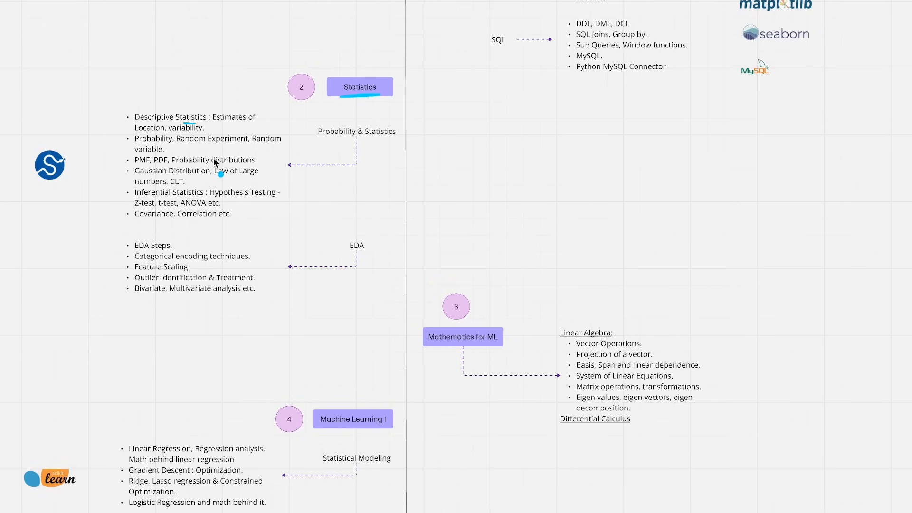
pyautogui.moveTo(176, 202)
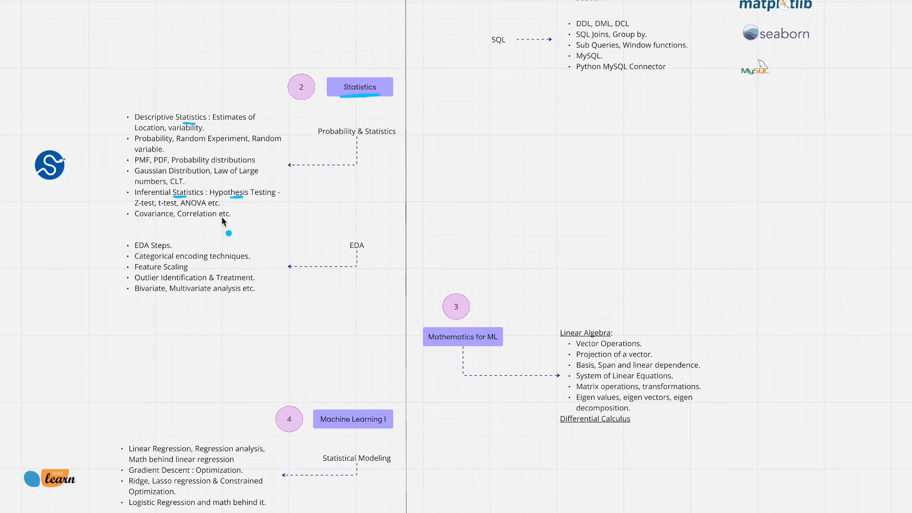
pyautogui.moveTo(211, 217)
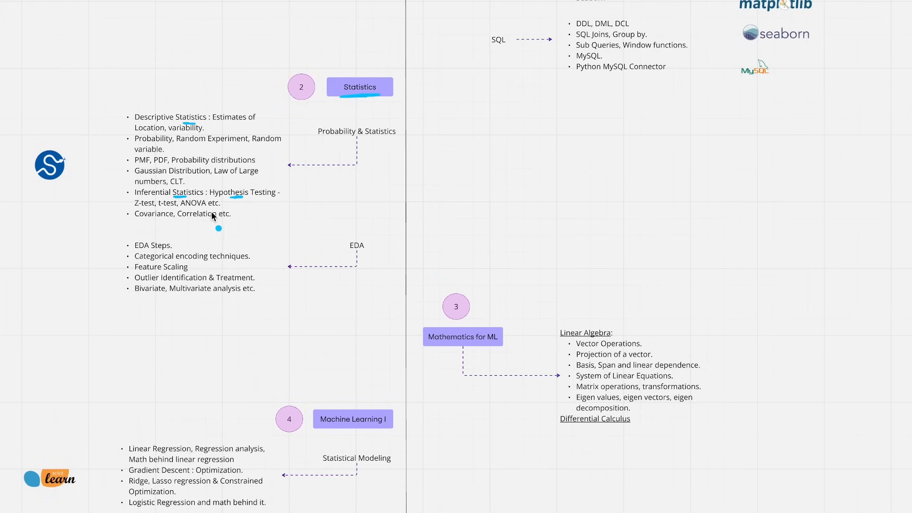
pyautogui.moveTo(170, 256)
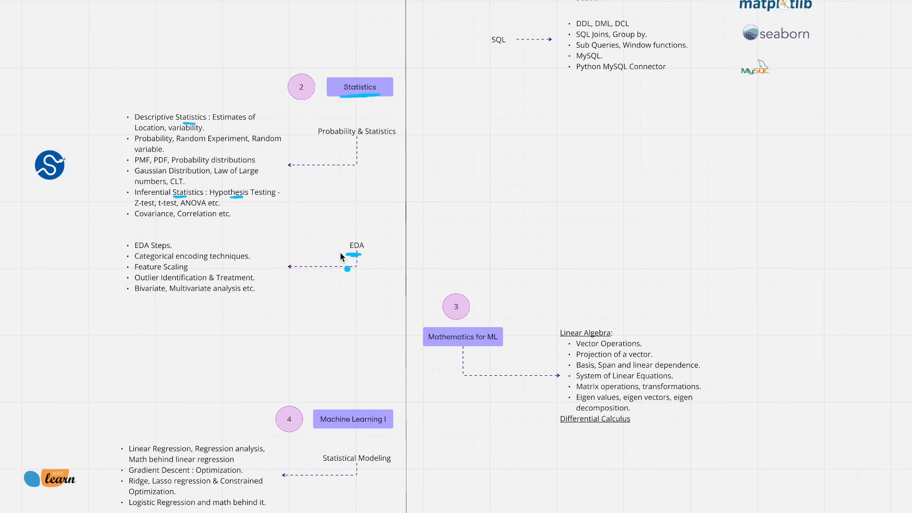
pyautogui.moveTo(495, 182)
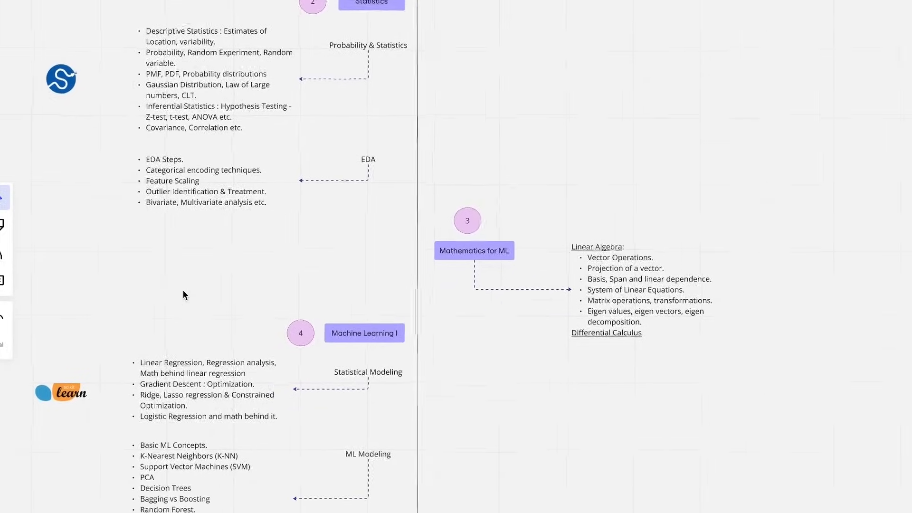
# Mark the Linear Algebra topics with temporary ink, then scroll down toward Machine Learning II.
pyautogui.scroll(-3)
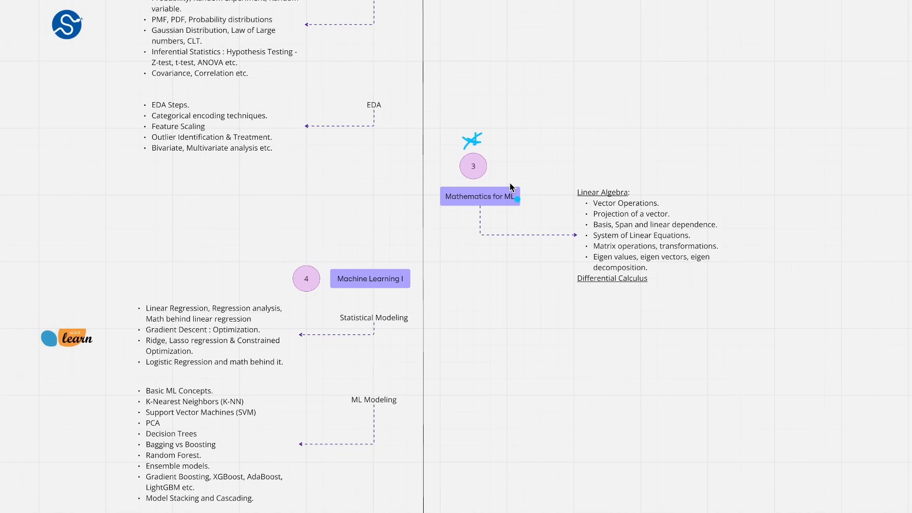
pyautogui.moveTo(581, 224)
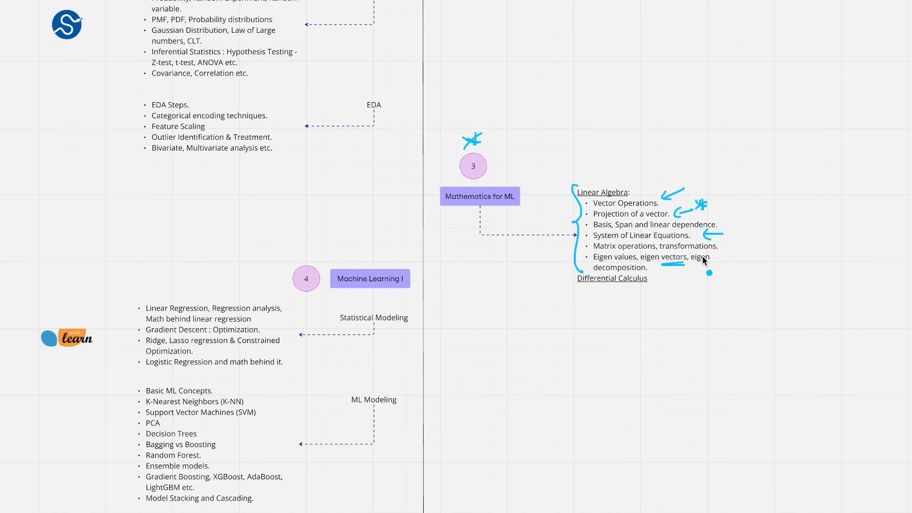
pyautogui.moveTo(593, 290); pyautogui.dragTo(625, 323)
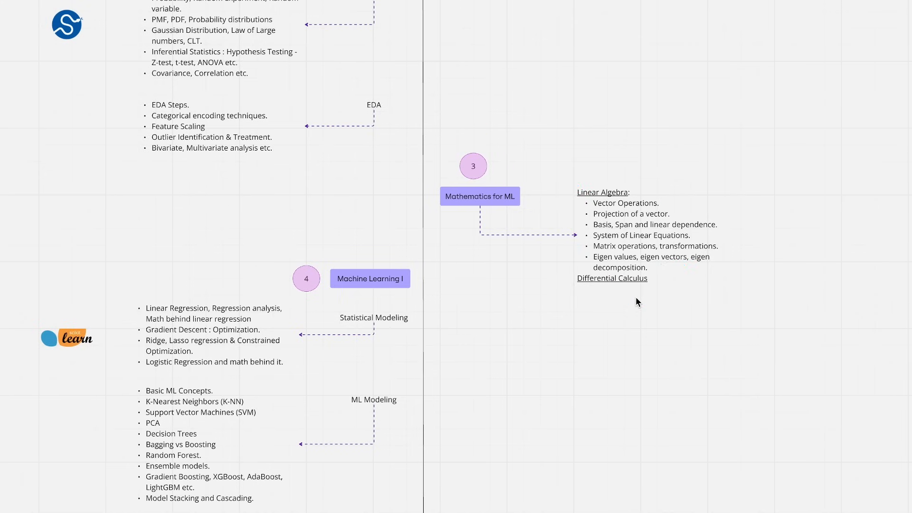
pyautogui.scroll(-3)
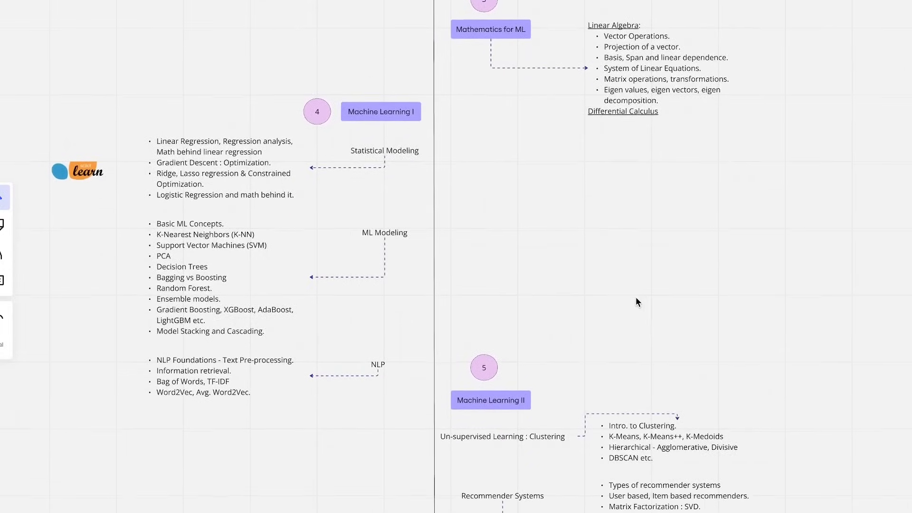
# Scroll past Machine Learning II's recommender topics to the Deep Learning heading.
pyautogui.scroll(-3)
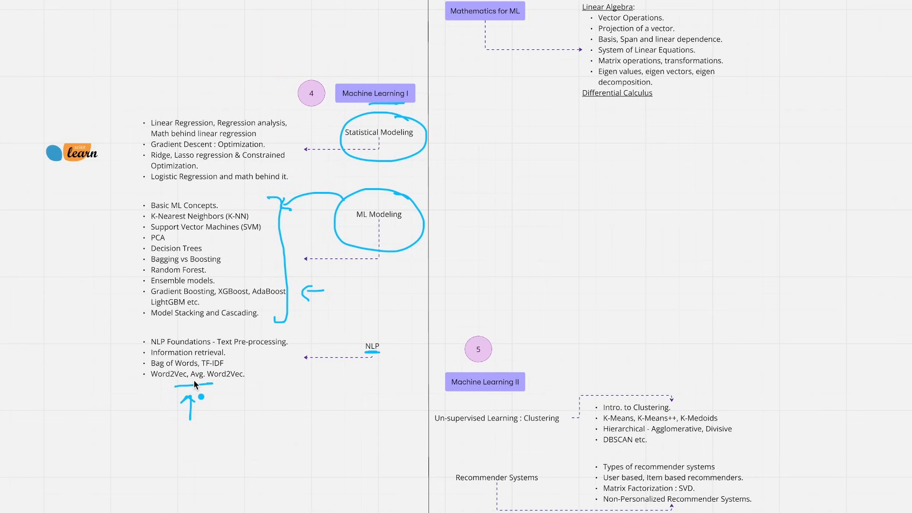
pyautogui.scroll(-3)
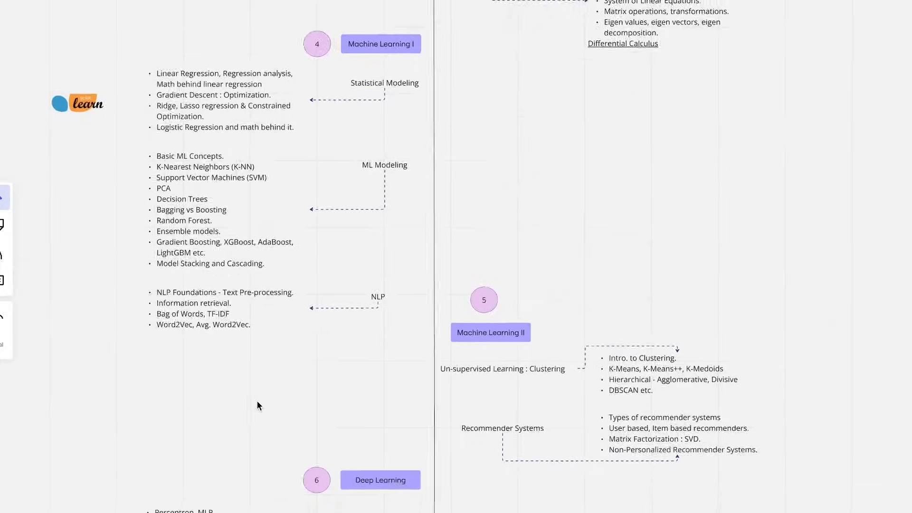
# Scroll down to show Deep Learning, Generative AI and ML Ops modules.
pyautogui.scroll(-3)
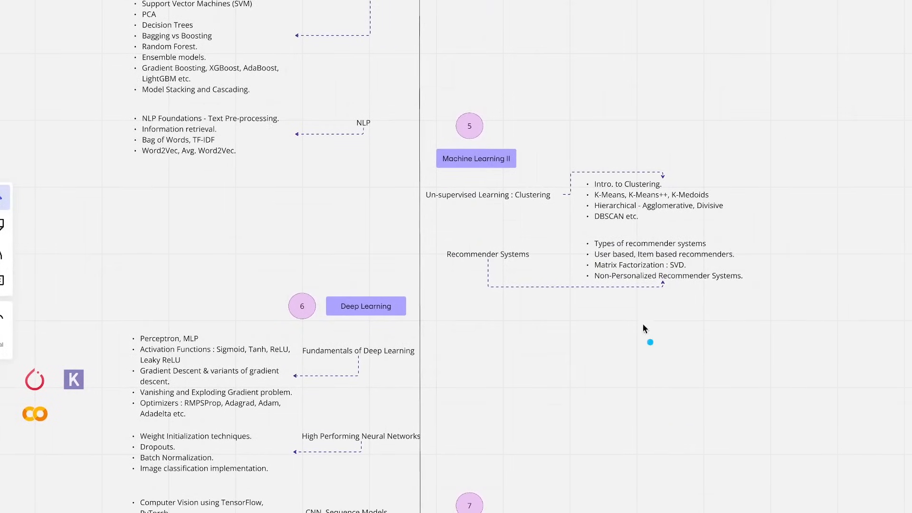
pyautogui.moveTo(596, 185)
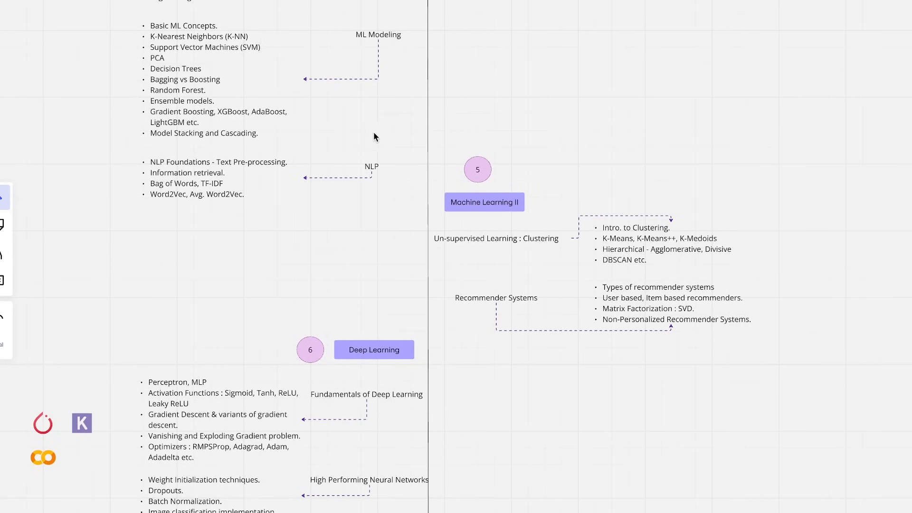
pyautogui.scroll(-3)
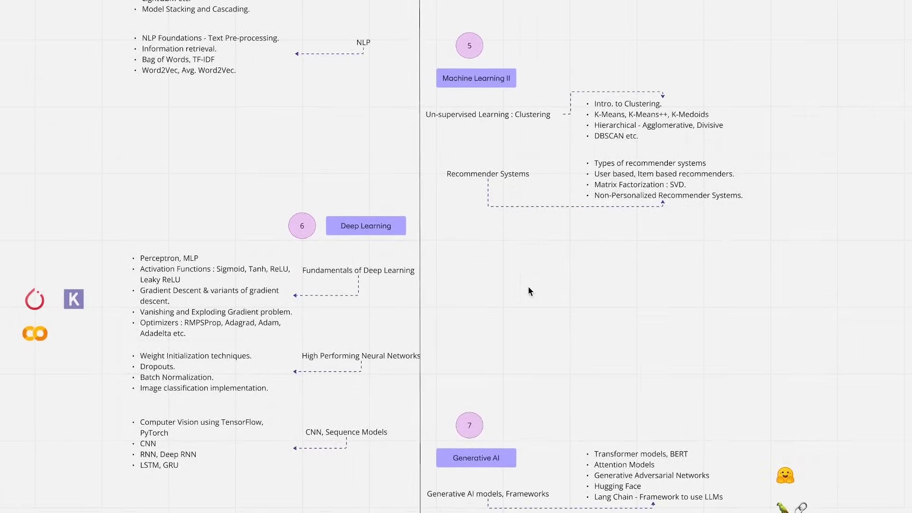
pyautogui.scroll(-3)
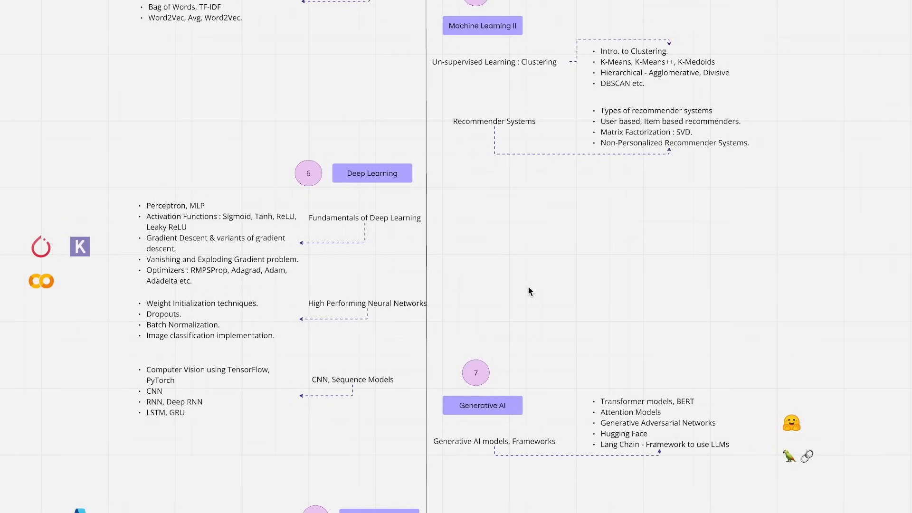
pyautogui.scroll(-3)
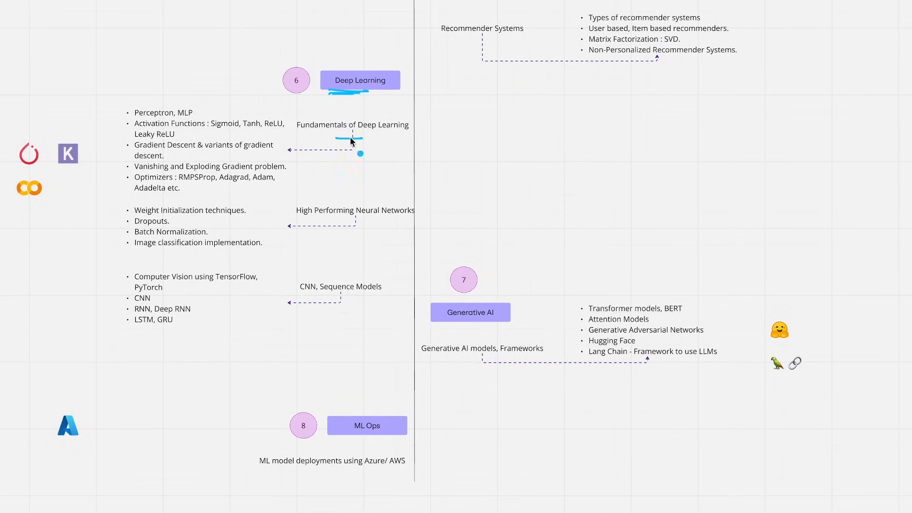
pyautogui.moveTo(337, 138); pyautogui.dragTo(375, 132)
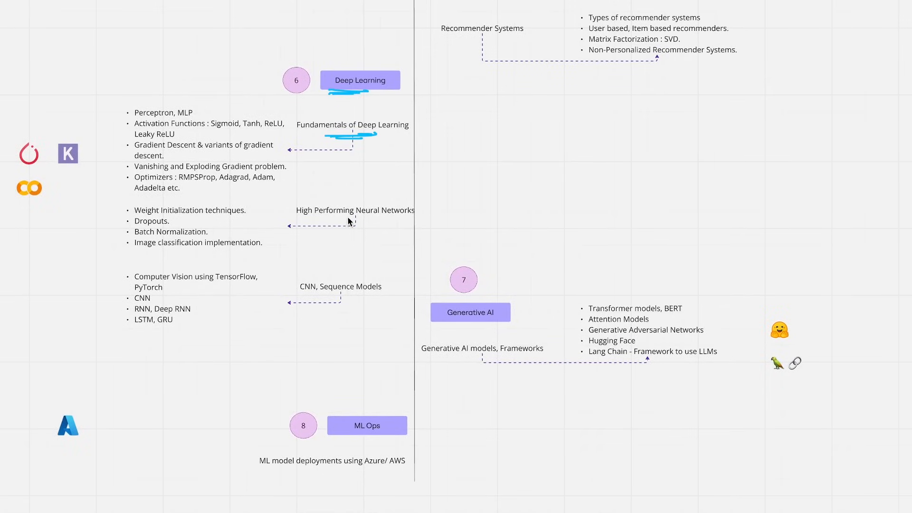
pyautogui.moveTo(296, 195); pyautogui.dragTo(442, 208)
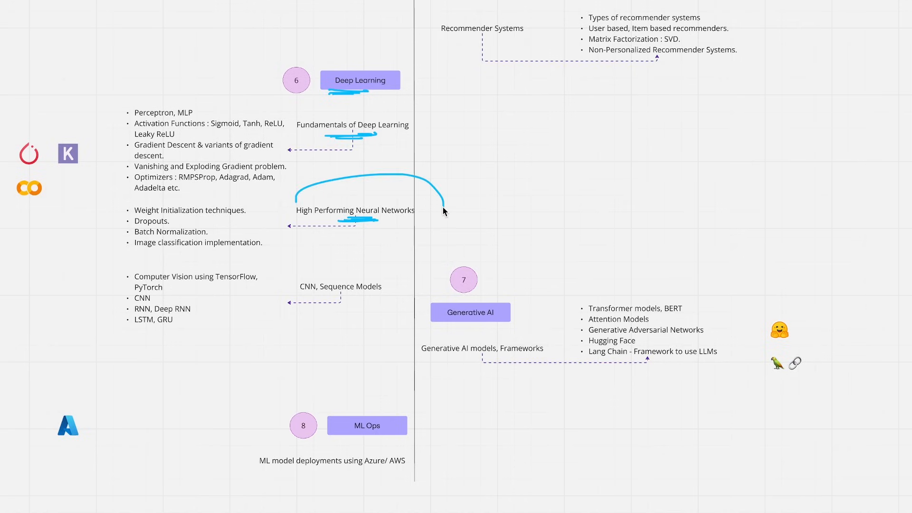
pyautogui.moveTo(442, 211); pyautogui.dragTo(334, 168)
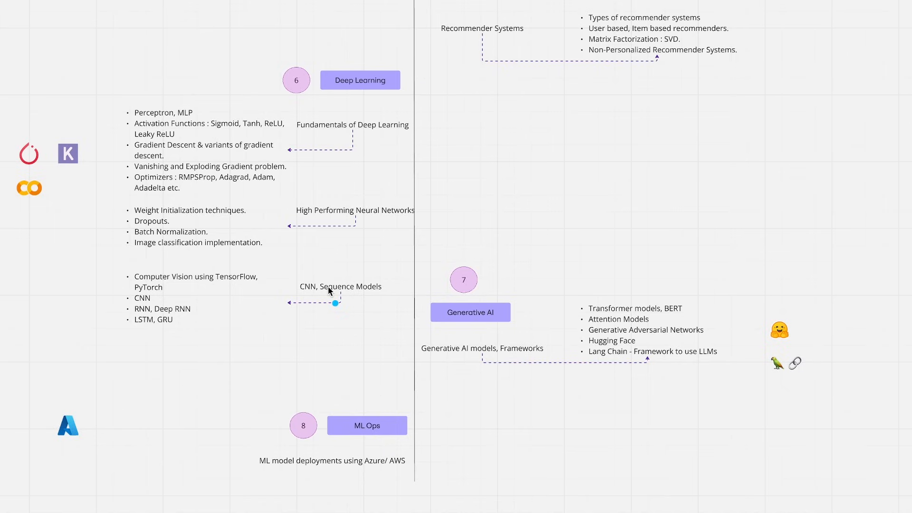
# Mark the CNN, Sequence Models topic and Generative AI topics with the laser pointer.
pyautogui.moveTo(335, 303); pyautogui.dragTo(372, 294)
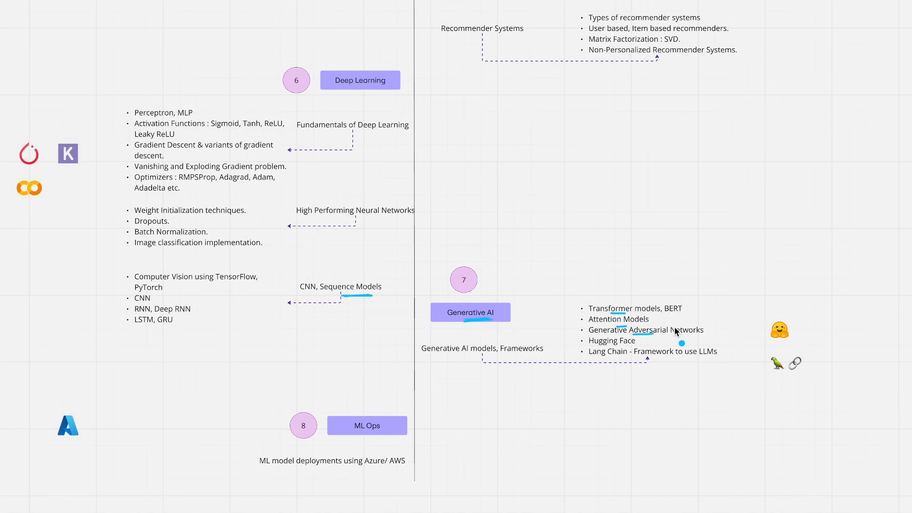
pyautogui.moveTo(562, 344)
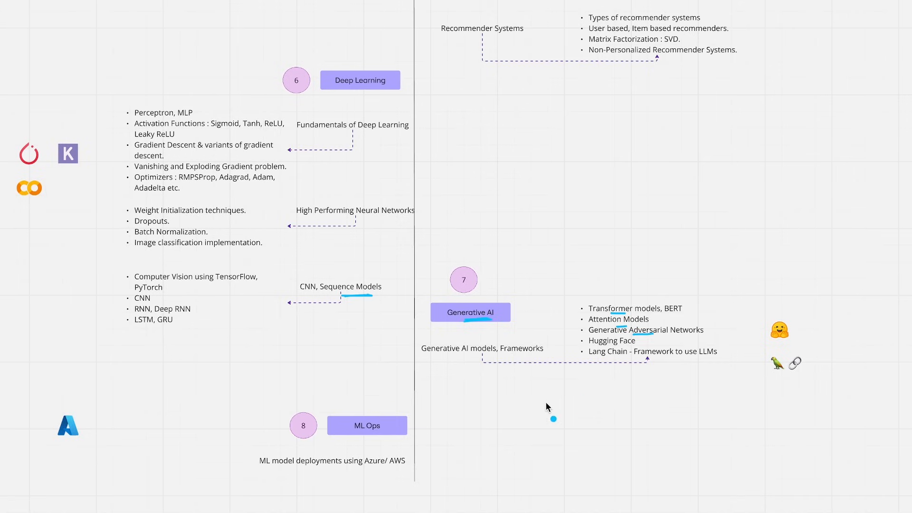
pyautogui.moveTo(554, 418); pyautogui.dragTo(828, 343)
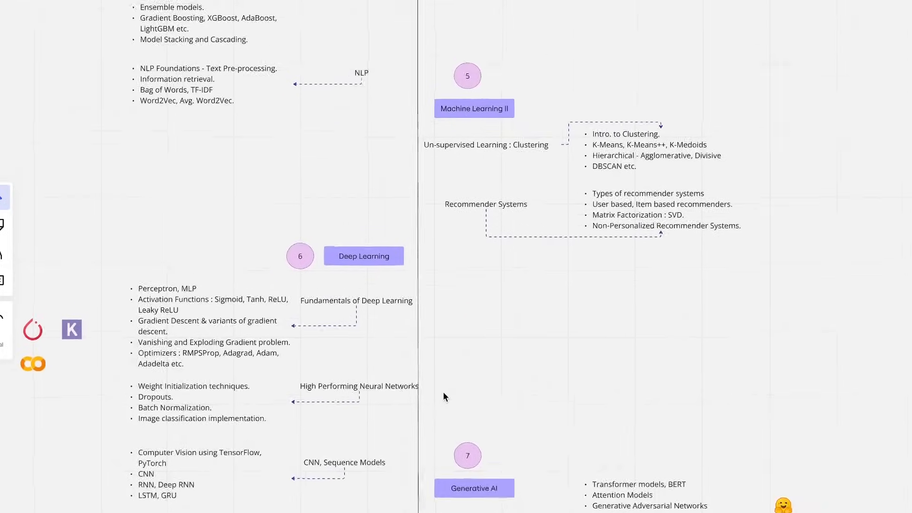
# Scroll back down to the Deep Learning, Generative AI and ML Ops modules.
pyautogui.scroll(-3)
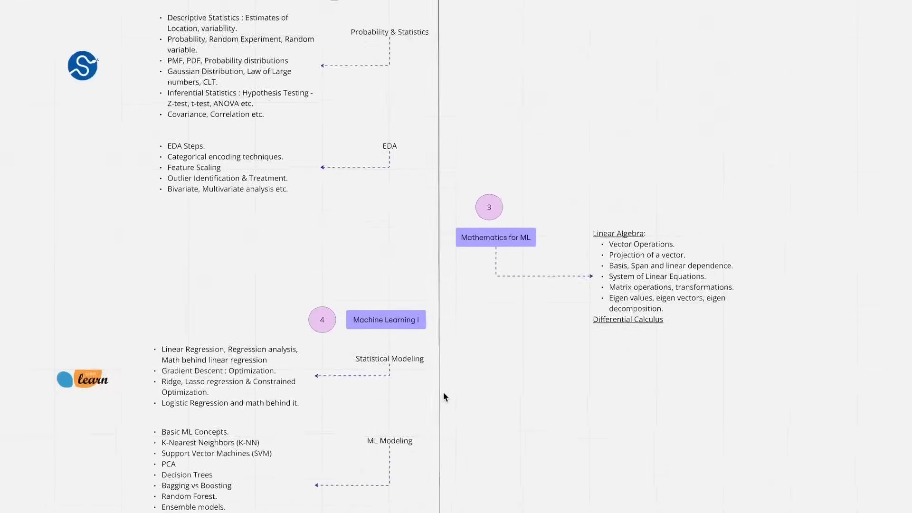
pyautogui.scroll(-3)
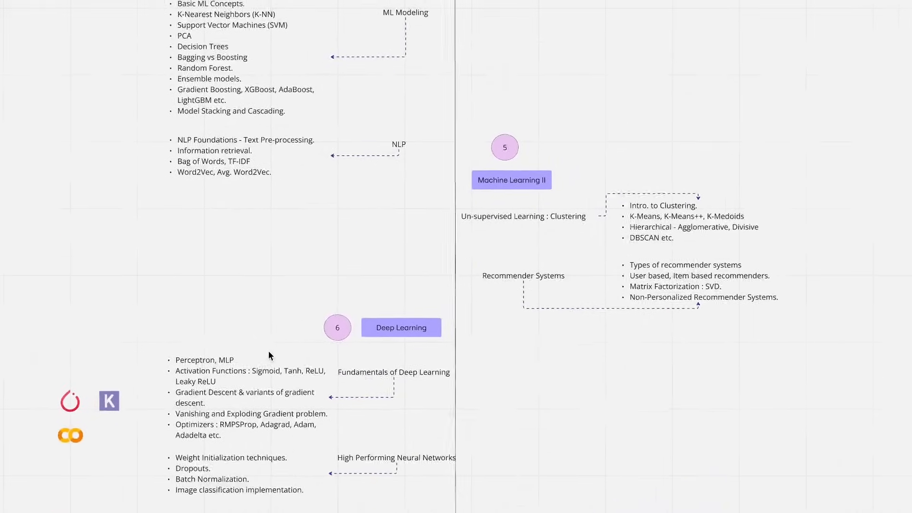
pyautogui.scroll(-3)
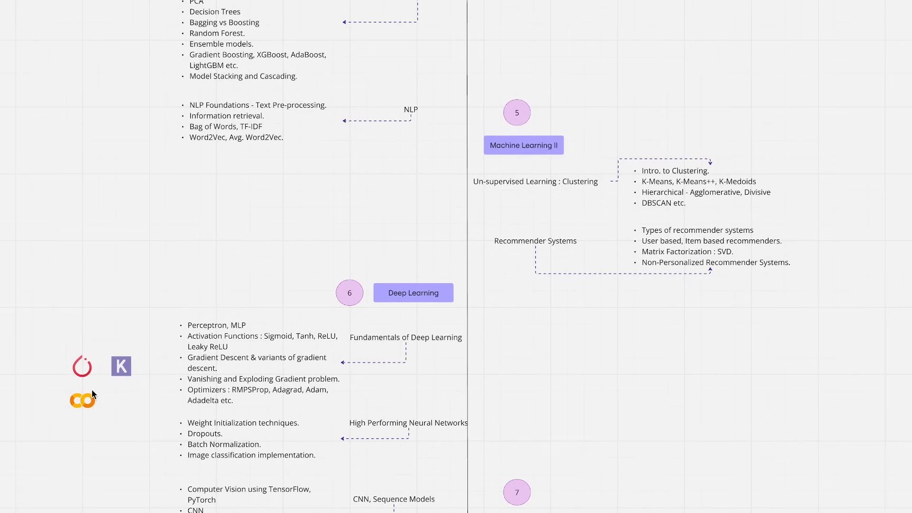
pyautogui.scroll(-3)
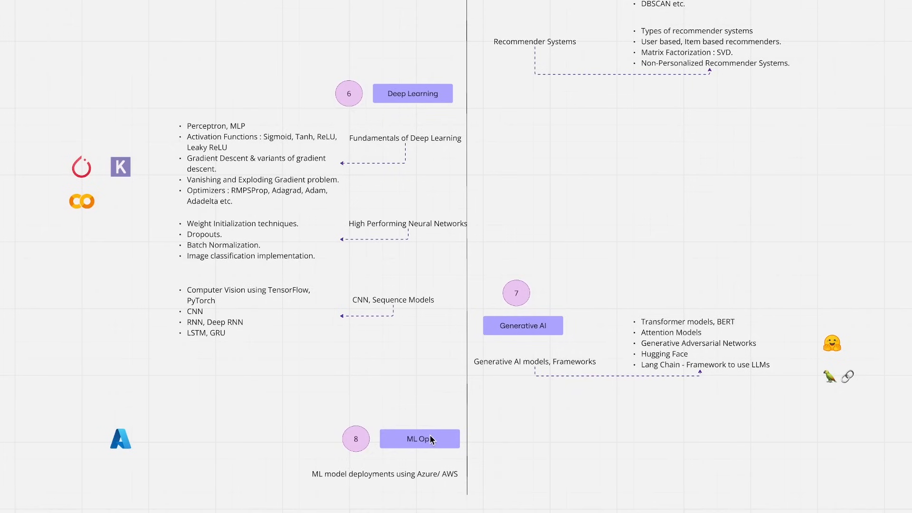
pyautogui.moveTo(163, 466)
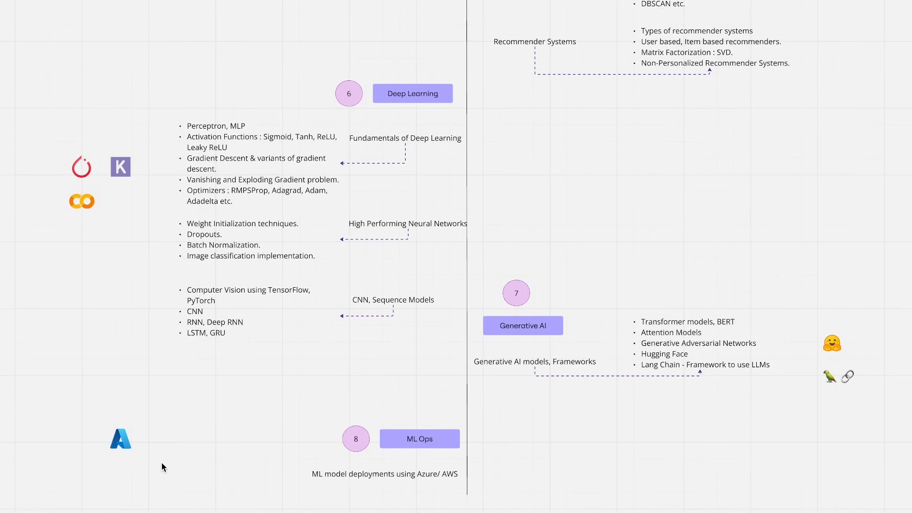